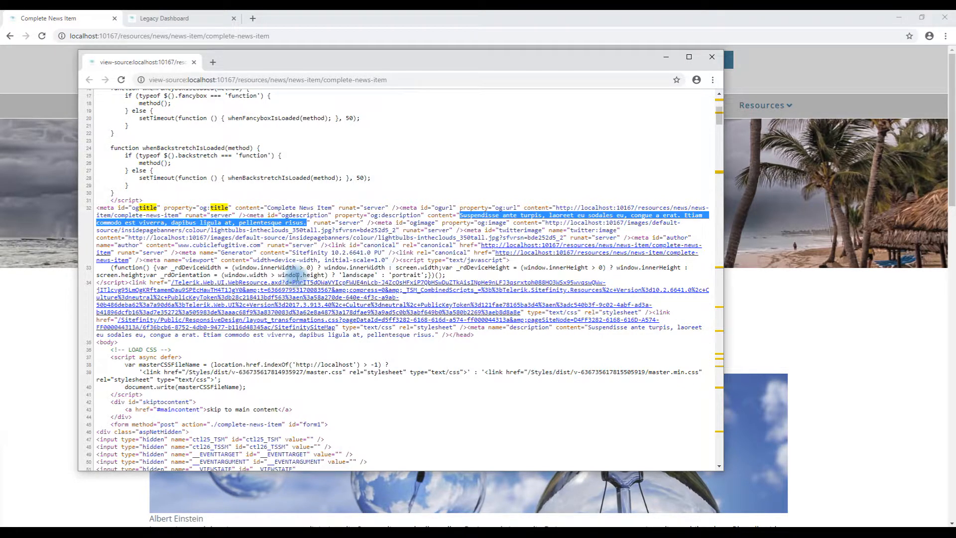
Close the view-source window showing the news page's og:title and description meta tags
{"action": "left_click", "coordinate": [711, 57]}
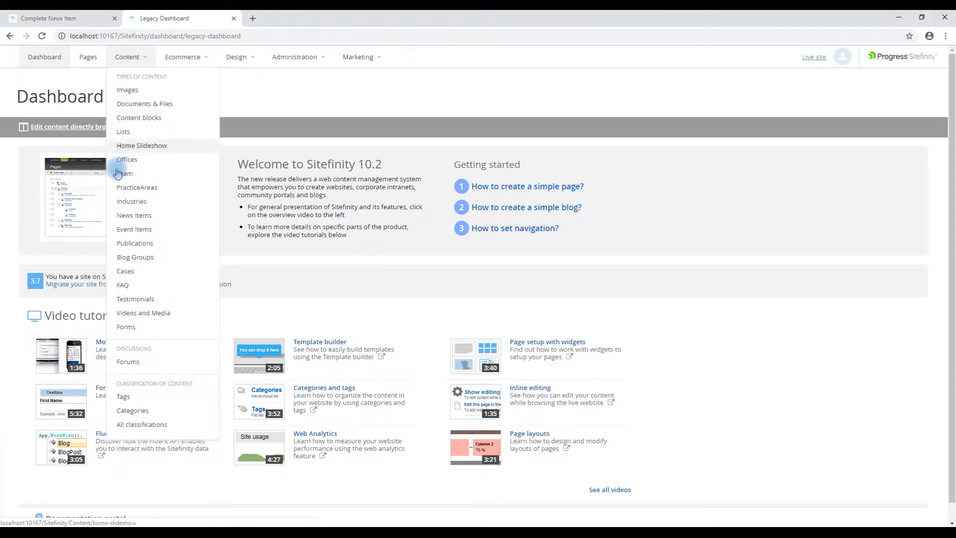
{"action": "mouse_move", "coordinate": [133, 215]}
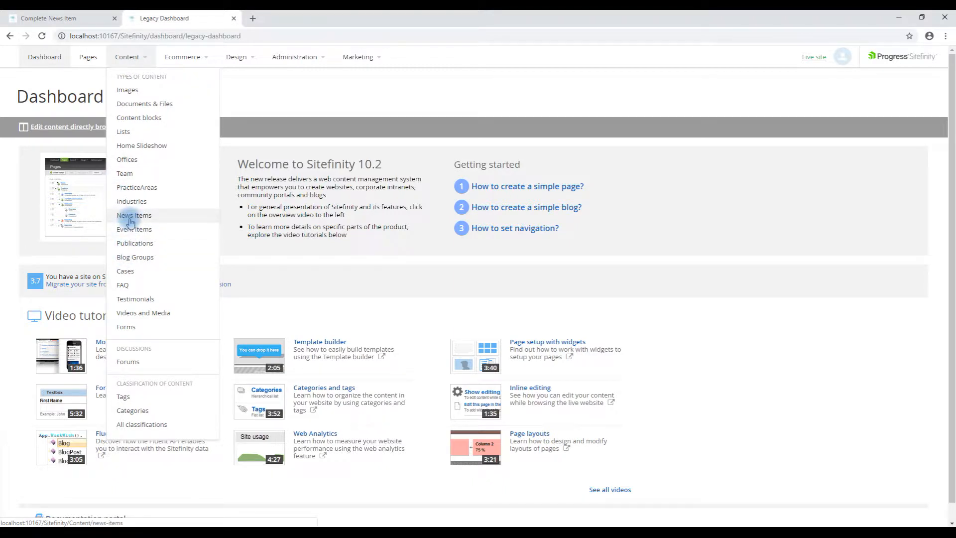
From the News Items list, open 'Complete News Item' in its edit form
{"action": "left_click", "coordinate": [134, 216]}
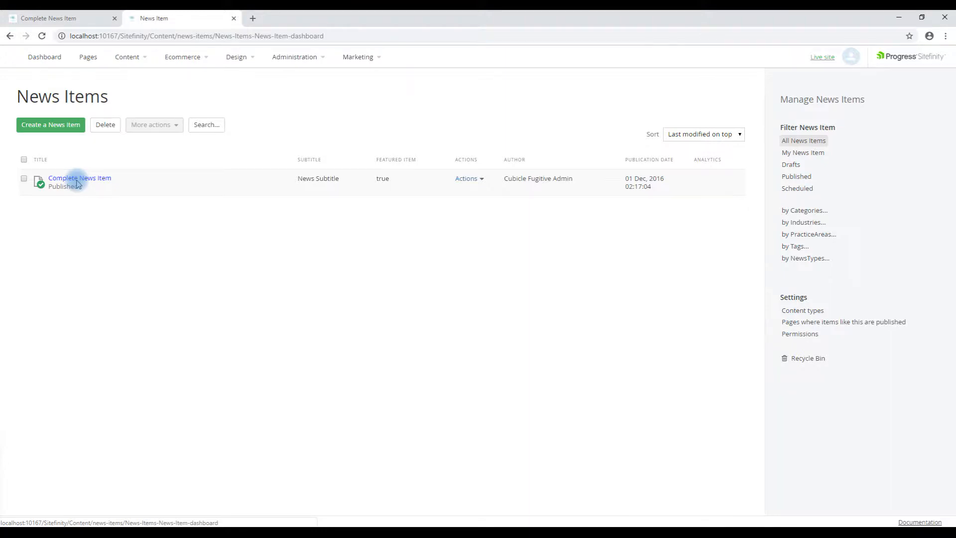
{"action": "left_click", "coordinate": [80, 177]}
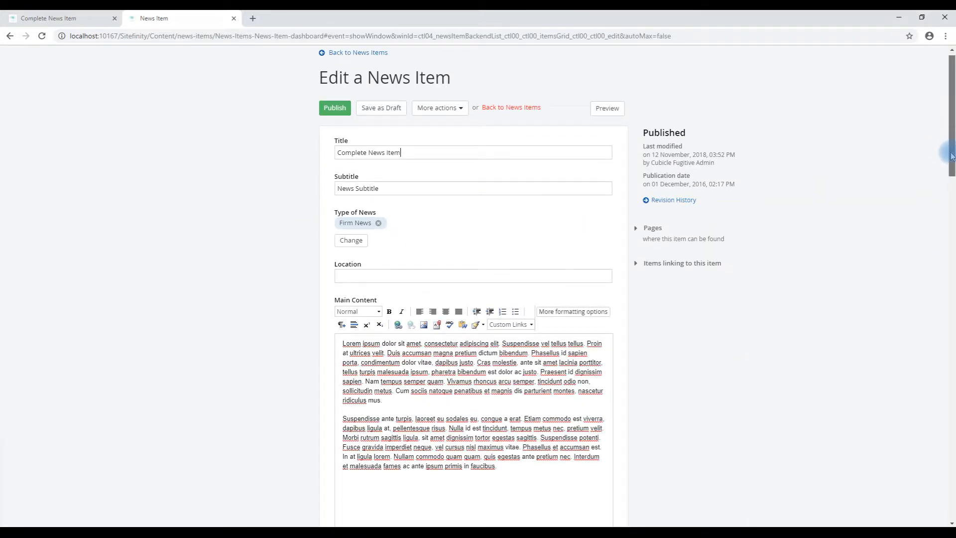
Scroll the edit form down to the SEO, SERP and Social Sharing section
{"action": "scroll", "scroll_direction": "down", "scroll_amount": 3}
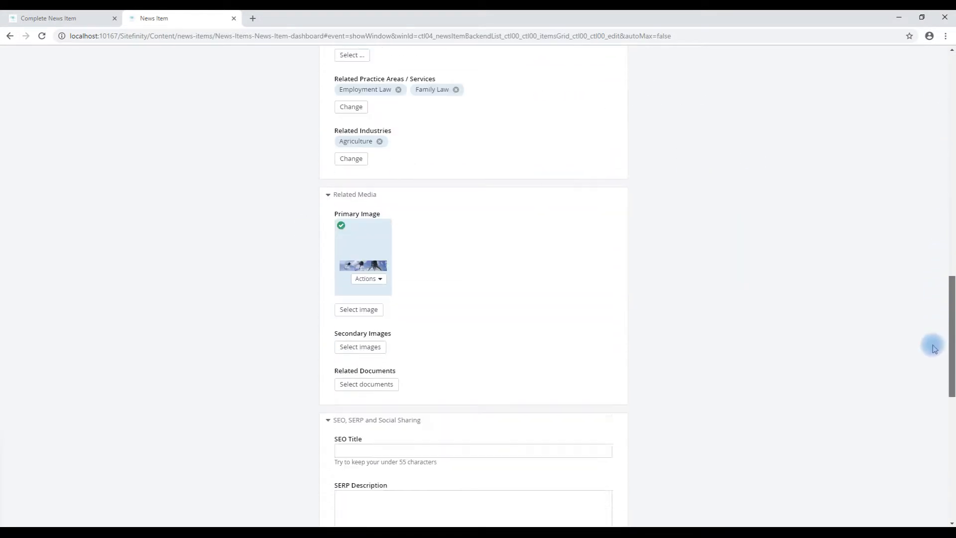
{"action": "scroll", "scroll_direction": "down", "scroll_amount": 3}
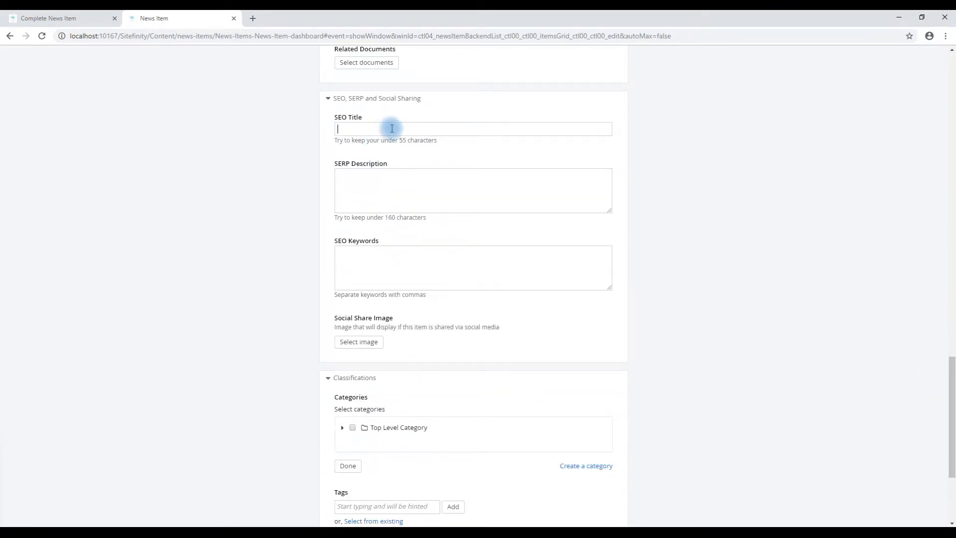
Set SEO Title and SERP Description to 'This is the new Title of the News Item - Really great story'
{"action": "type", "text": "This is the new Title of the News"}
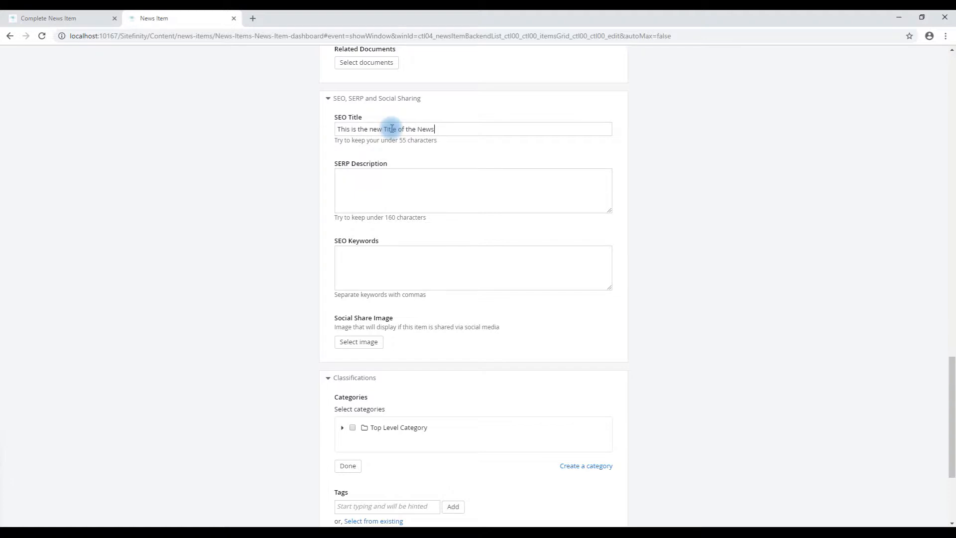
{"action": "type", "text": "Item - Really great st"}
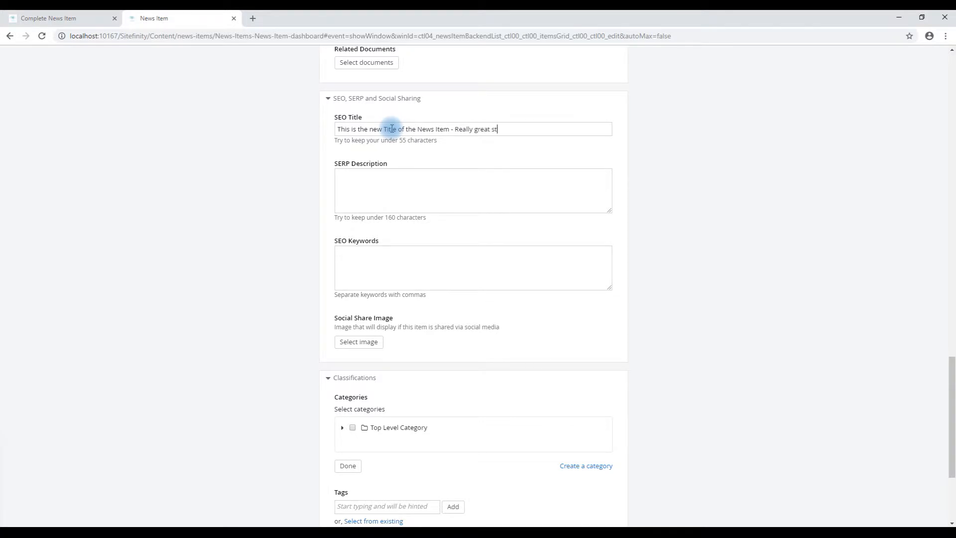
{"action": "type", "text": "ory"}
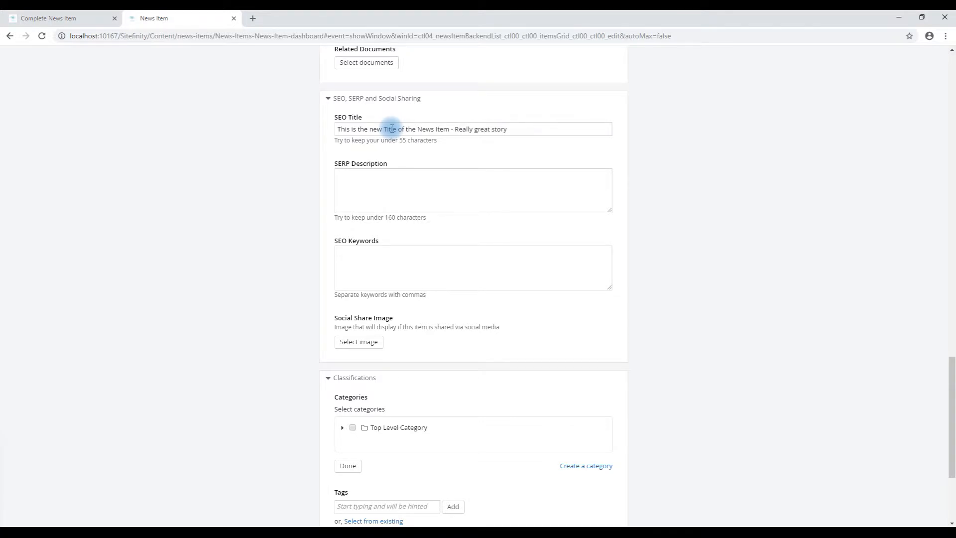
{"action": "triple_click", "coordinate": [422, 128]}
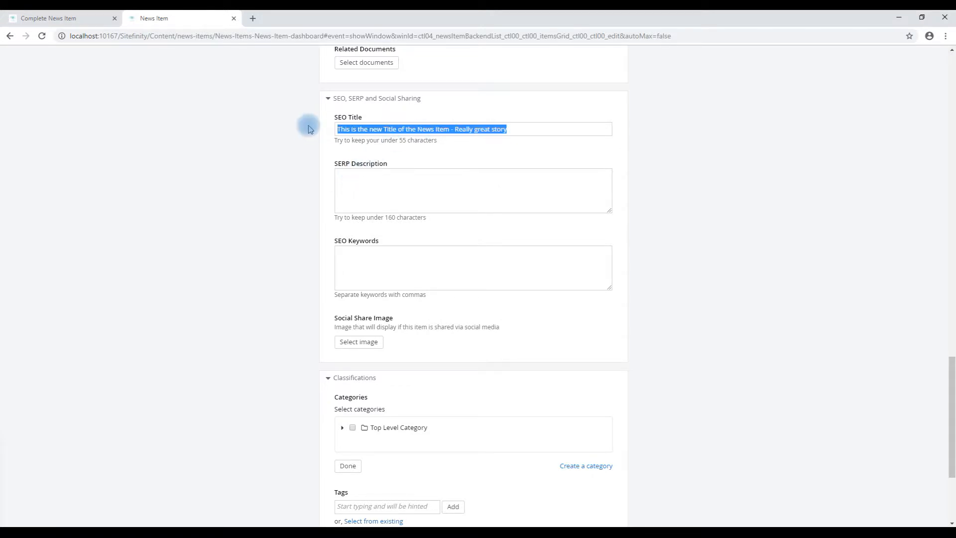
{"action": "type", "text": "This is the new Title of the News Item - Really great story"}
{"action": "left_click", "coordinate": [473, 190]}
{"action": "type", "text": "This is the new description of the News Item - Really great story"}
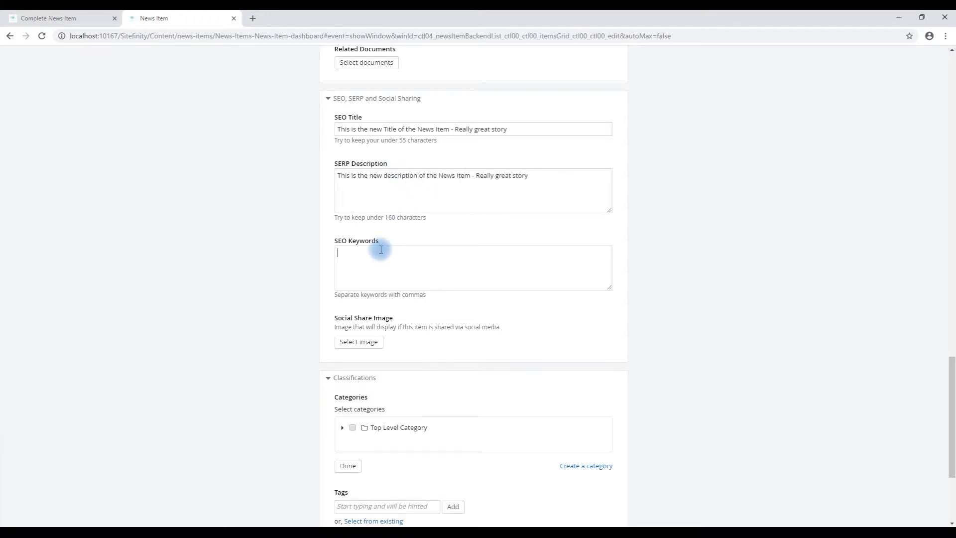
Enter comma-separated SEO Keywords, correcting a typo along the way
{"action": "type", "text": "SE) Ke"}
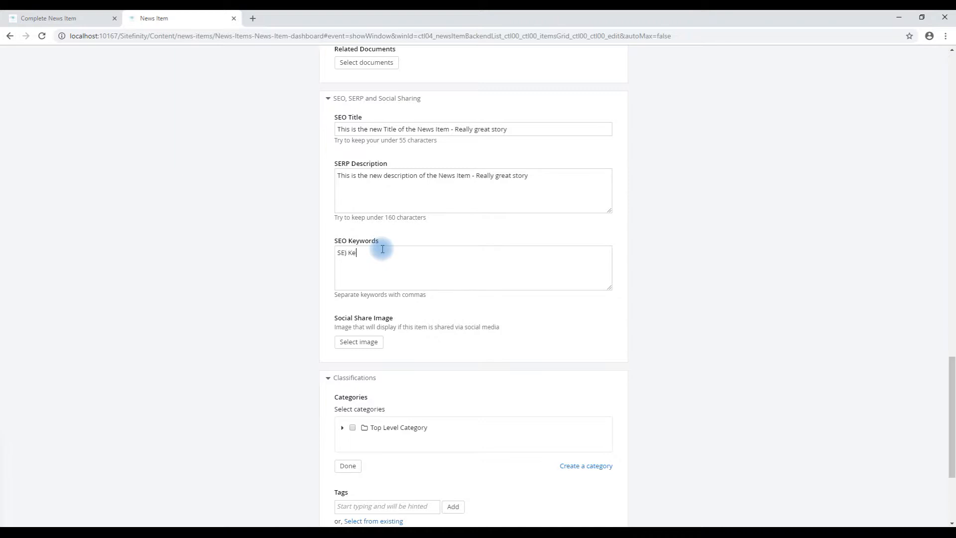
{"action": "key", "text": "Backspace"}
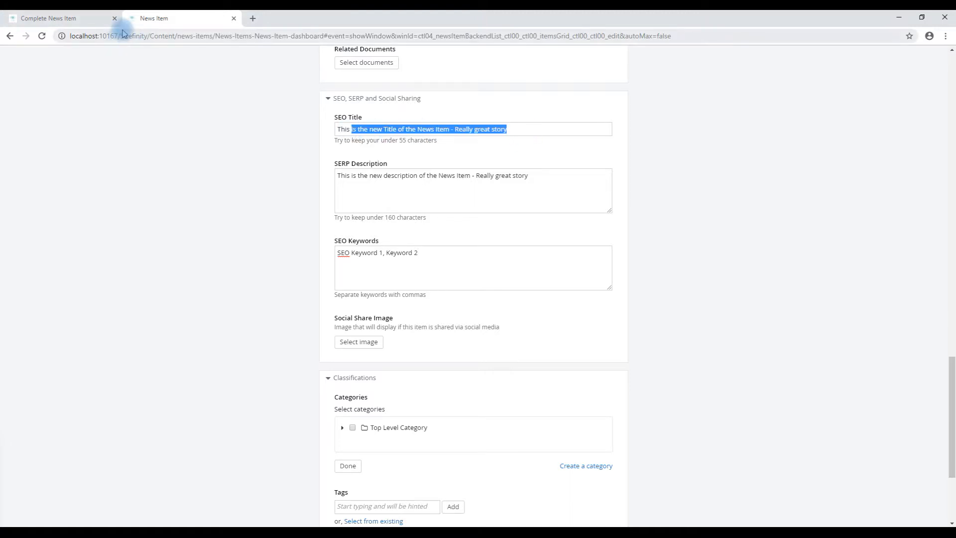
{"action": "left_click", "coordinate": [526, 175]}
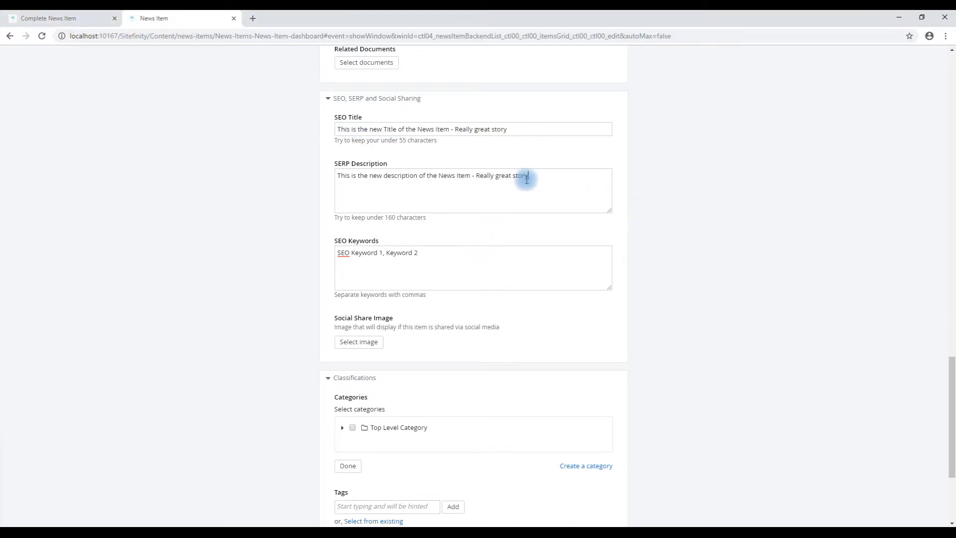
{"action": "triple_click", "coordinate": [431, 175]}
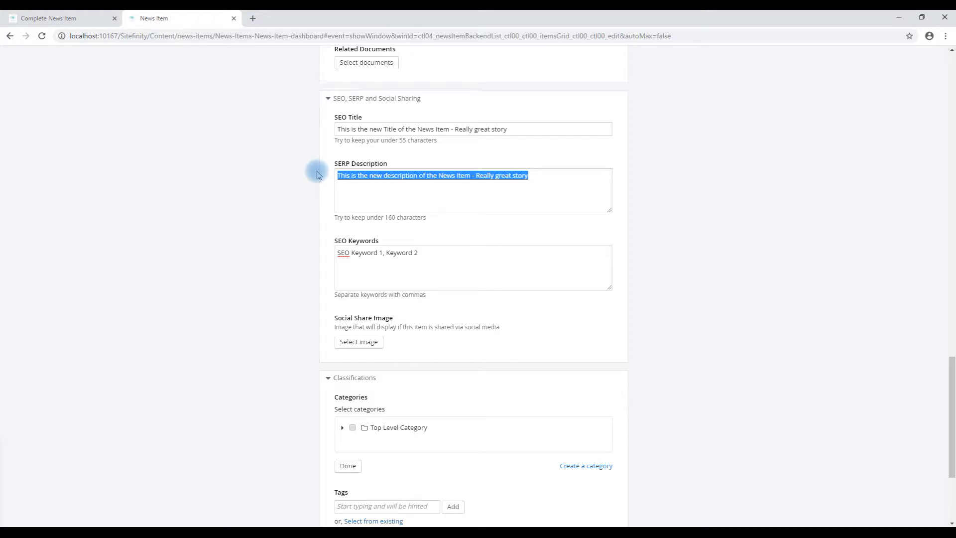
{"action": "mouse_move", "coordinate": [439, 252]}
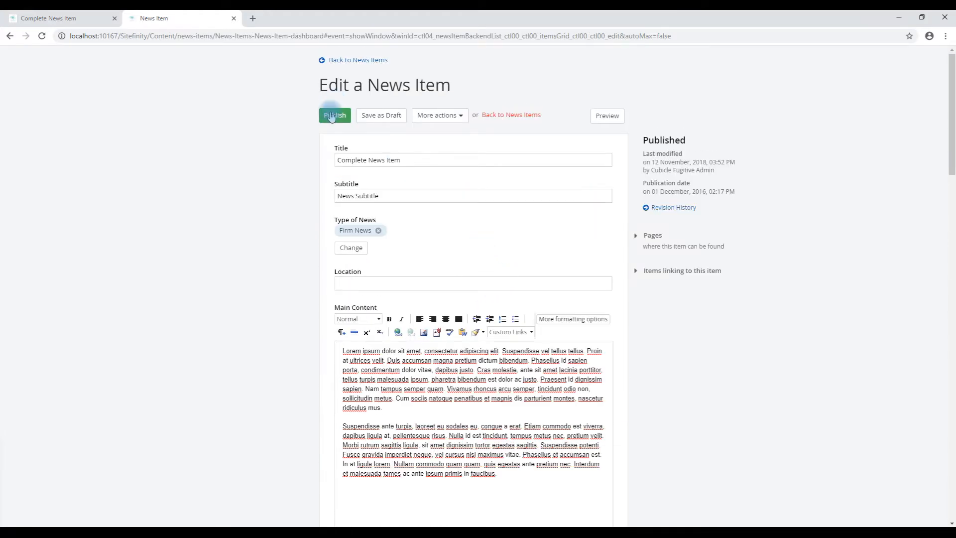
{"action": "left_click", "coordinate": [49, 17]}
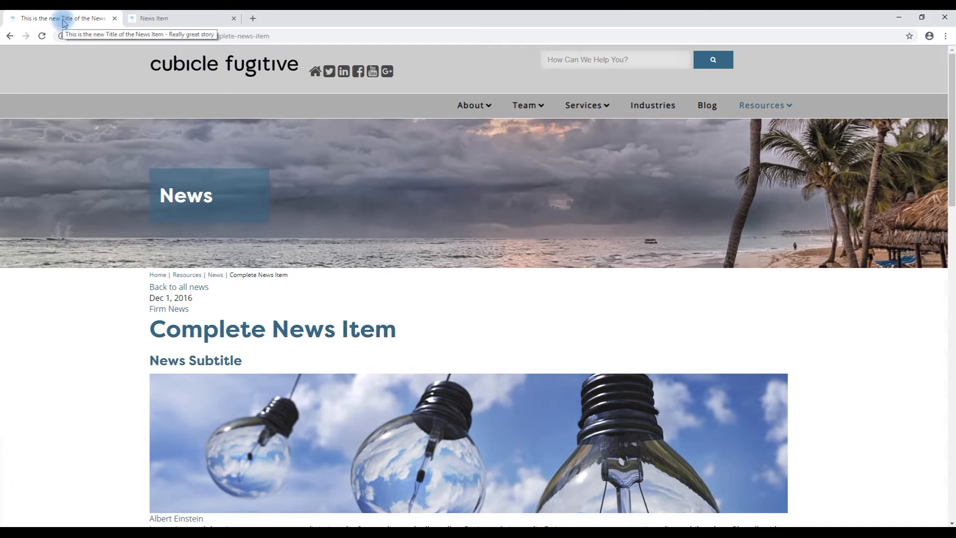
View the live news page's source and find 'des' to locate the new description meta tags
{"action": "right_click", "coordinate": [445, 379]}
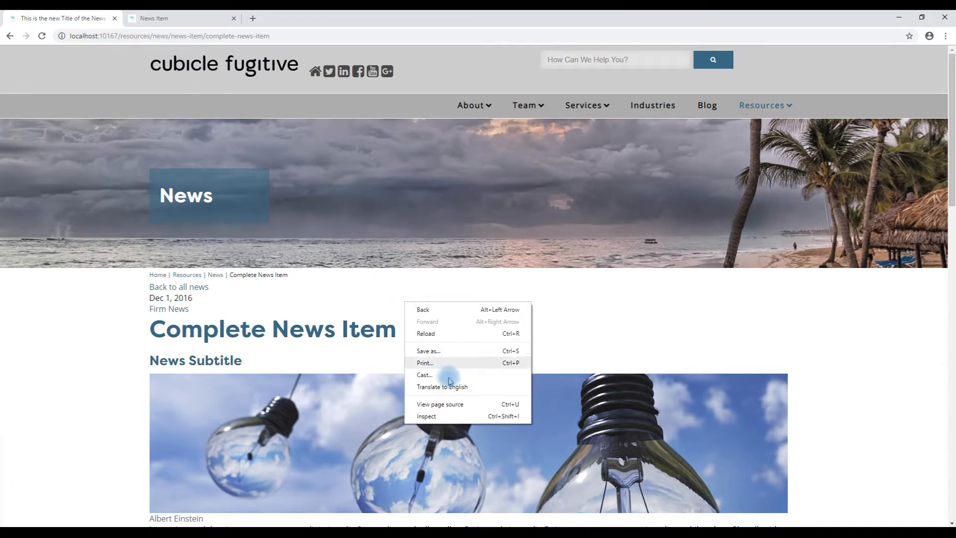
{"action": "left_click", "coordinate": [439, 403]}
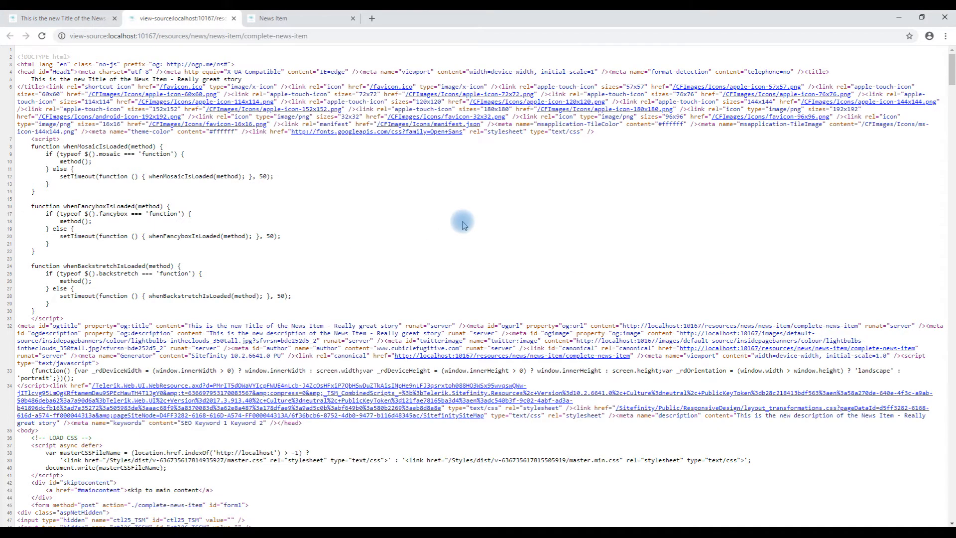
{"action": "type", "text": "des"}
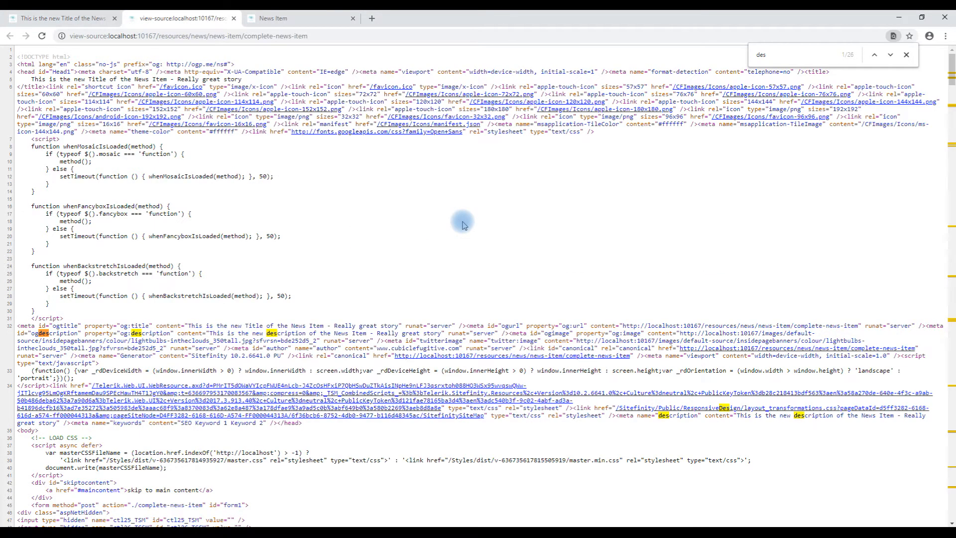